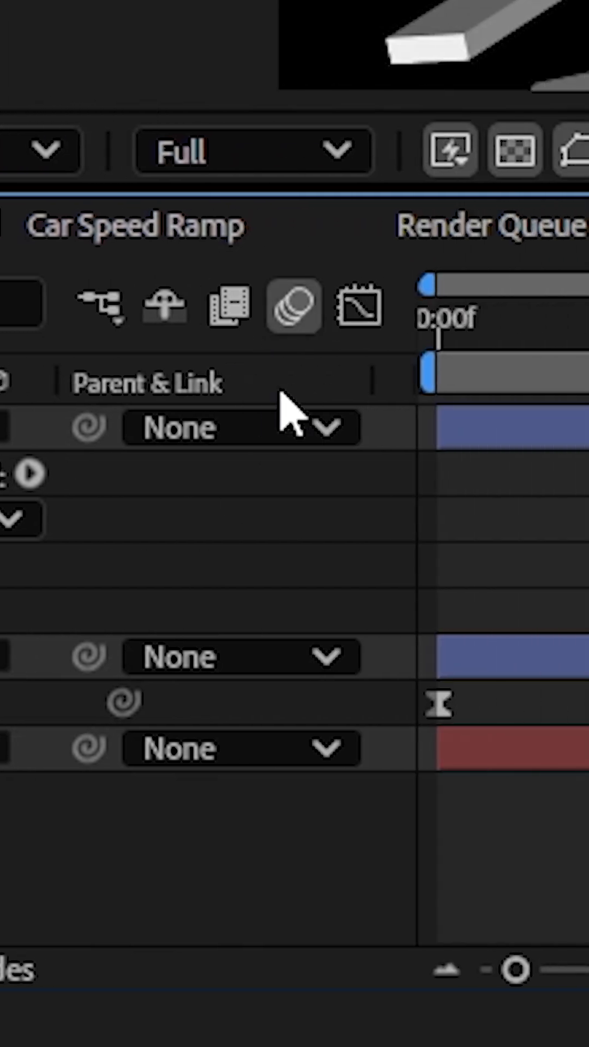
pyautogui.moveTo(294, 308)
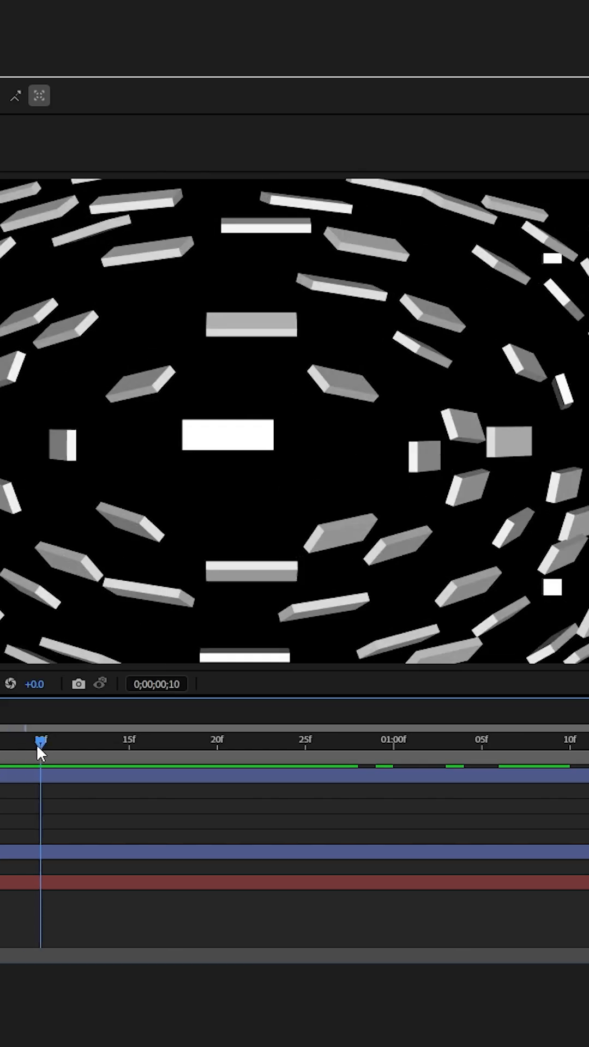
pyautogui.moveTo(40, 742); pyautogui.dragTo(250, 742)
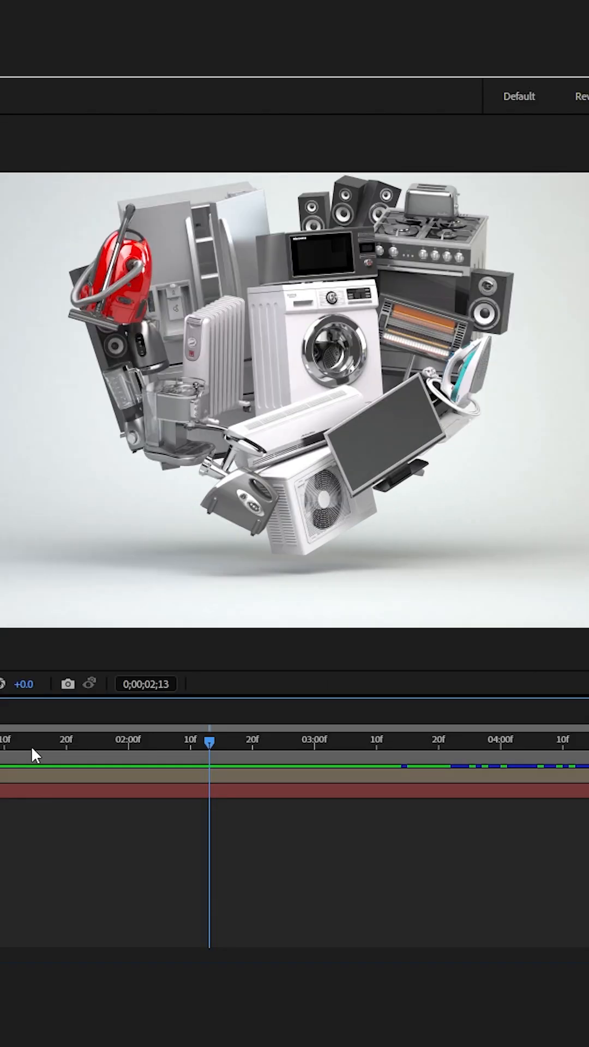
# Scrub the time indicator through the appliance footage to see how the objects fly apart.
pyautogui.moveTo(210, 760); pyautogui.dragTo(224, 760)
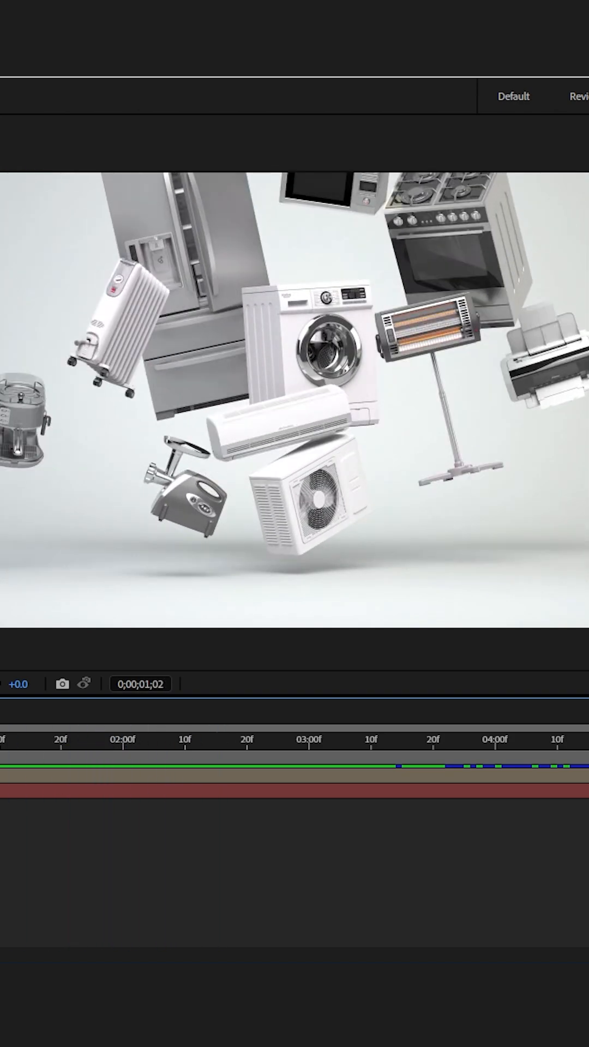
pyautogui.click(60, 741)
pyautogui.write('pixel motion')
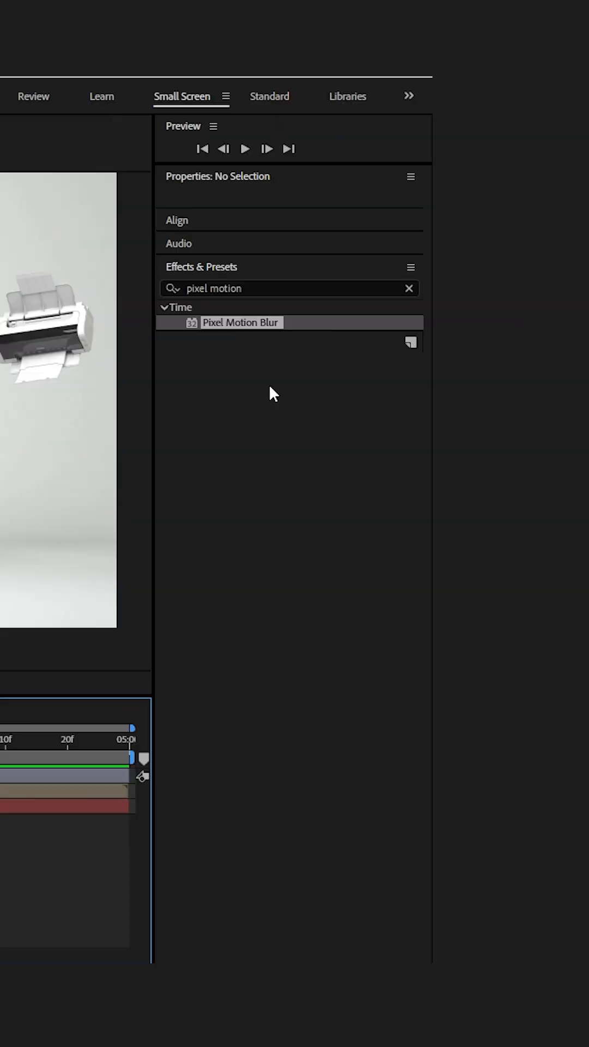
pyautogui.moveTo(204, 327)
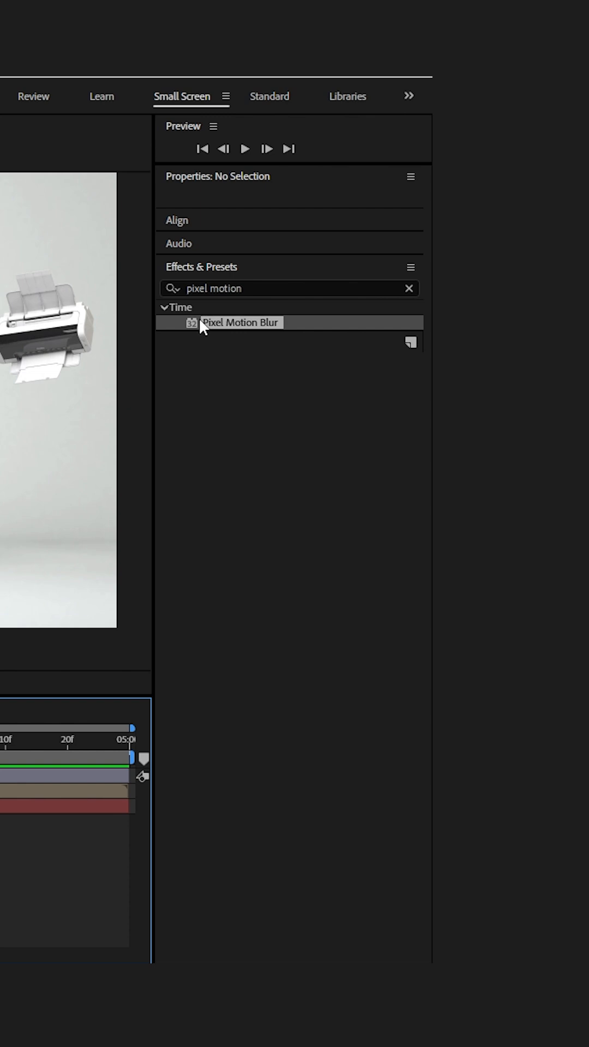